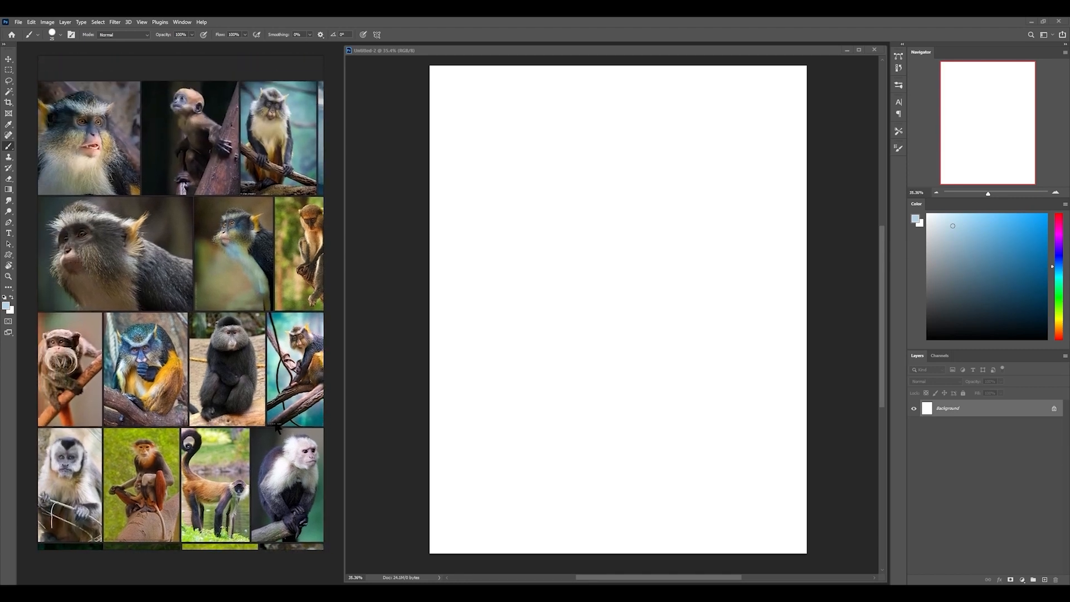
# Step: On a new layer, sketch and transform a standing pole-holding figure, then add another layer above
pyautogui.scroll(-3)
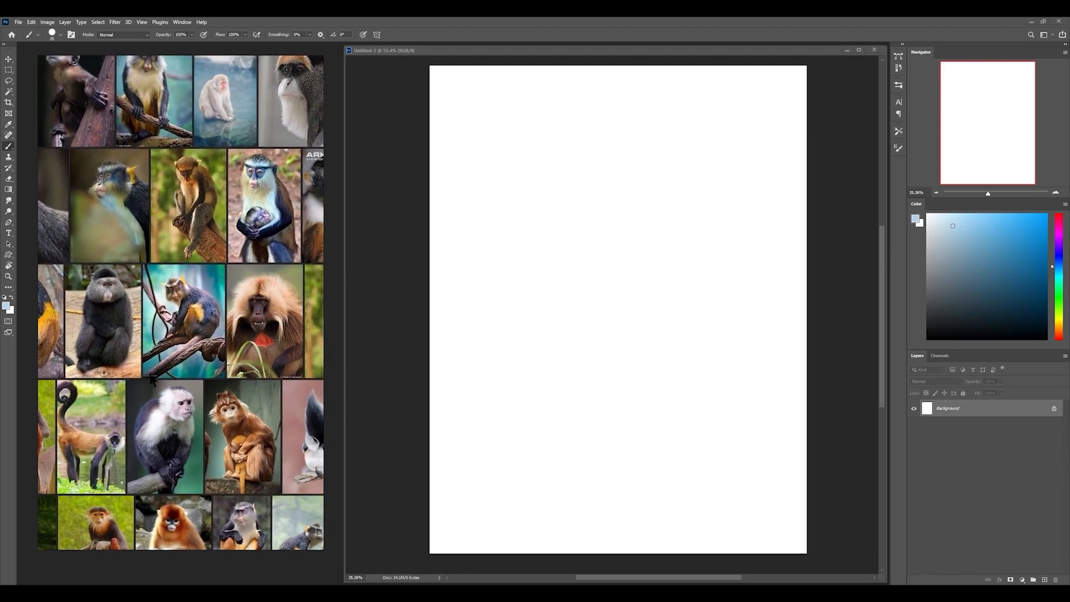
pyautogui.scroll(-3)
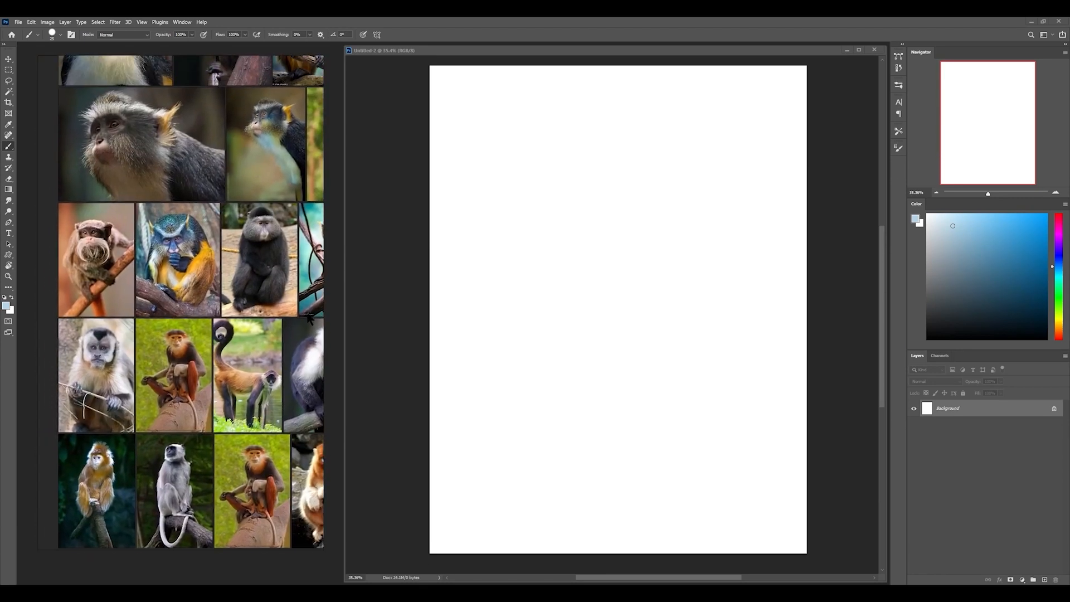
pyautogui.scroll(3)
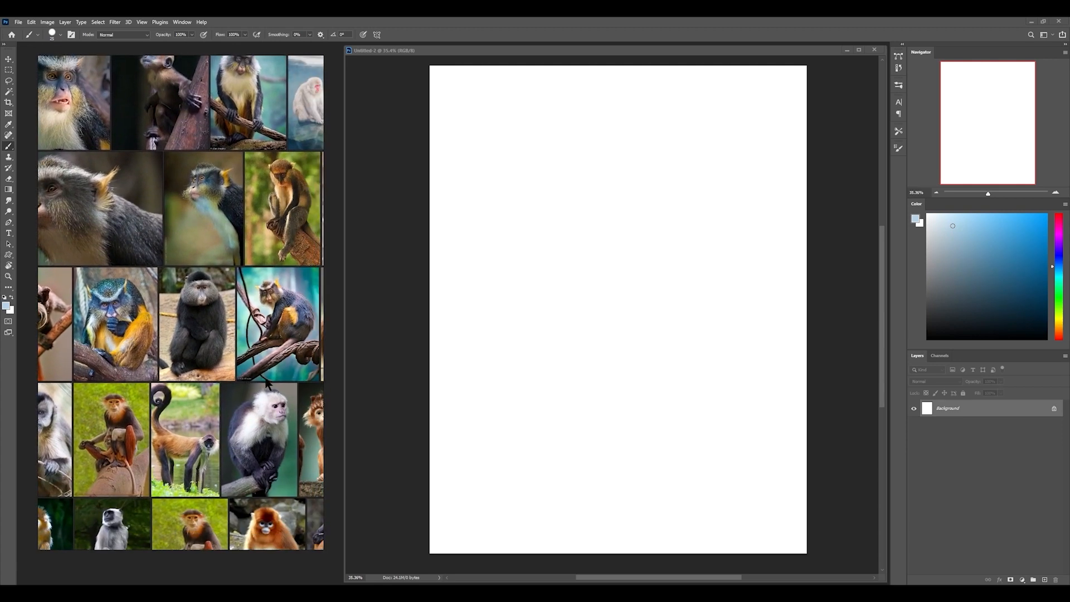
pyautogui.click(1032, 579)
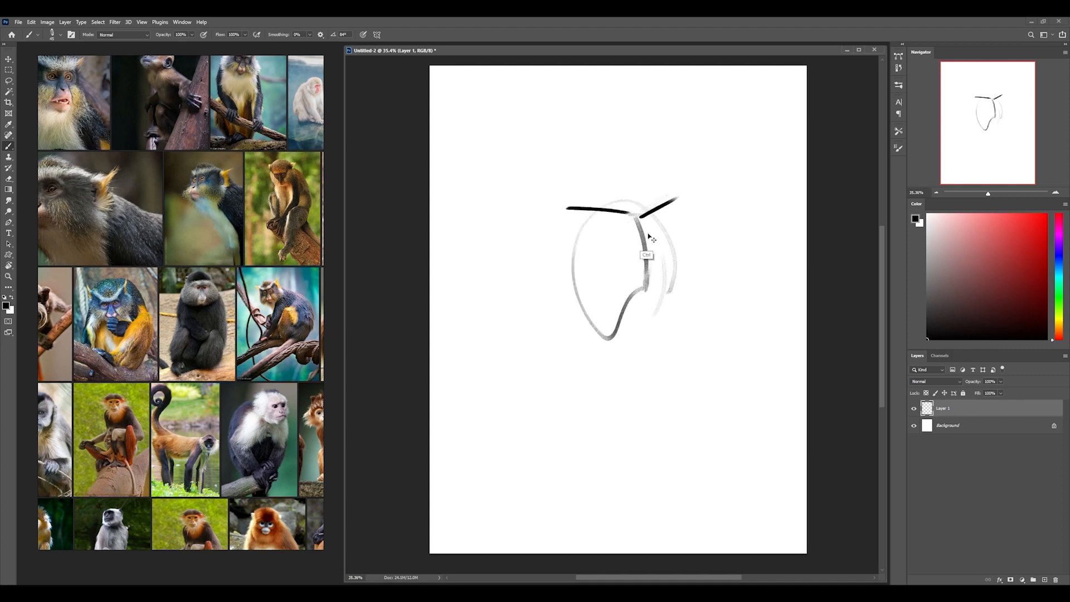
pyautogui.press('ctrl+t')
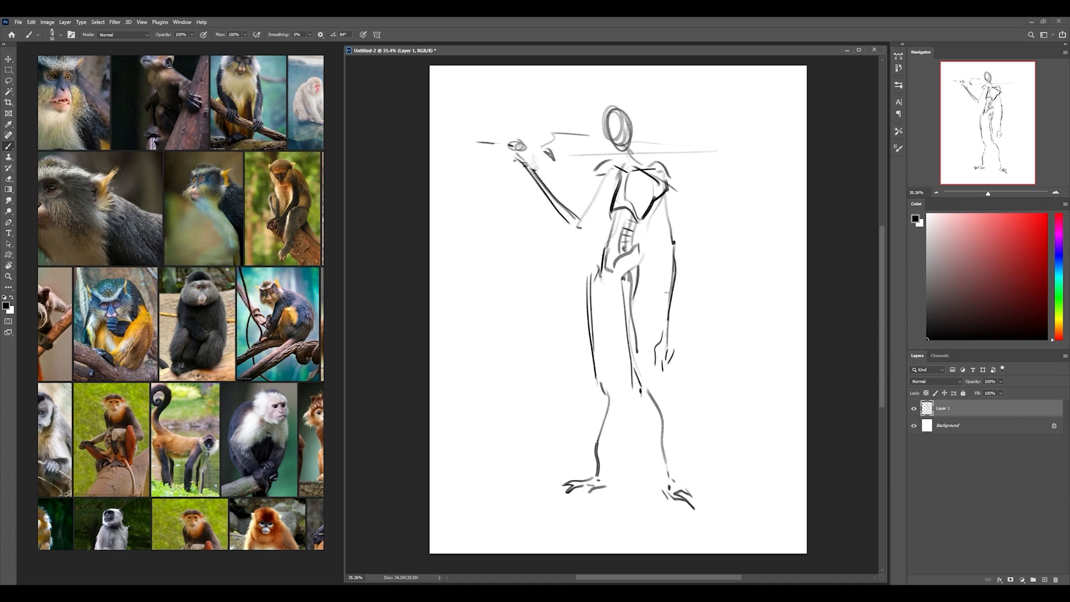
pyautogui.click(989, 381)
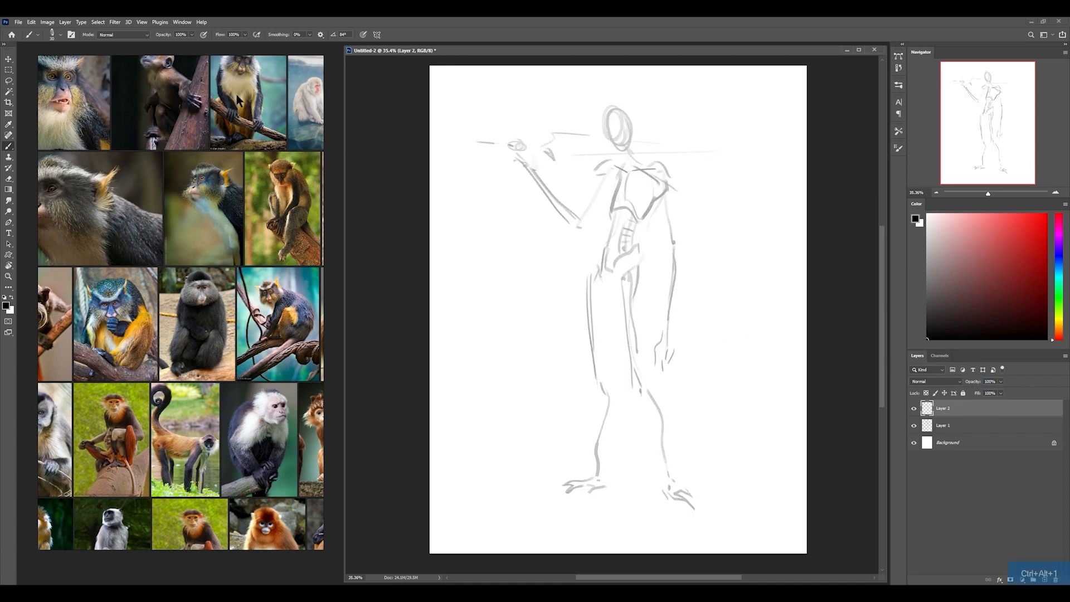
# Step: Zoom in and draw the capped monkey head over the faint gesture sketch
pyautogui.scroll(-3)
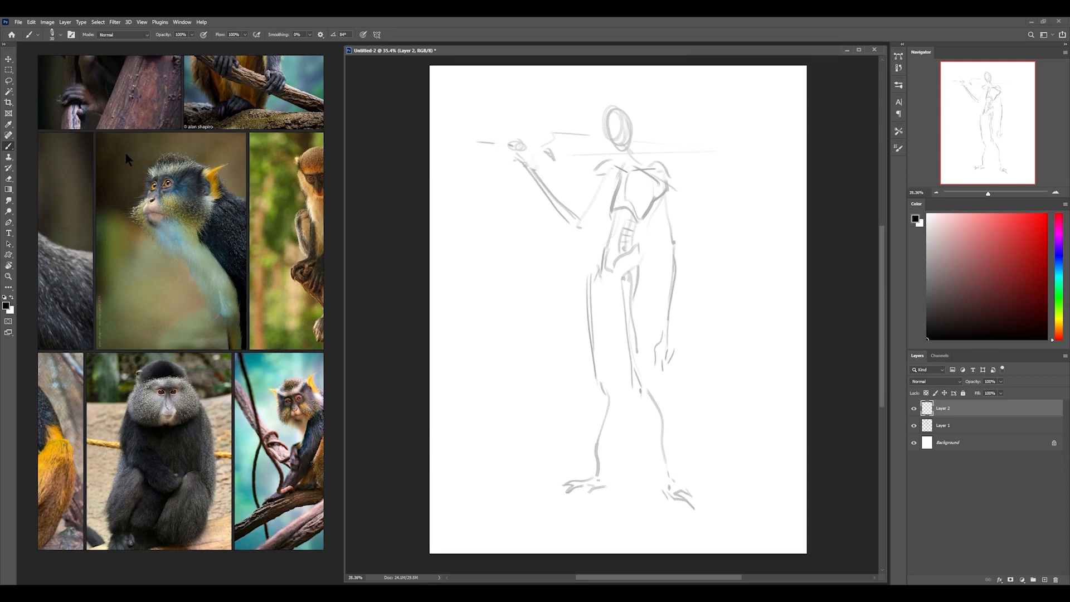
pyautogui.scroll(-3)
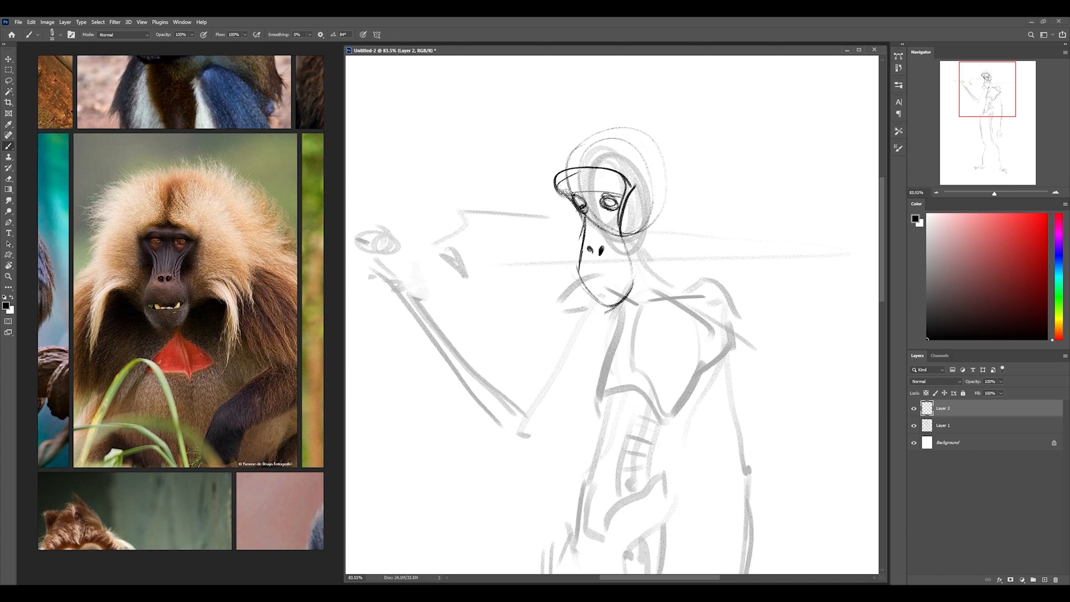
pyautogui.click(586, 191)
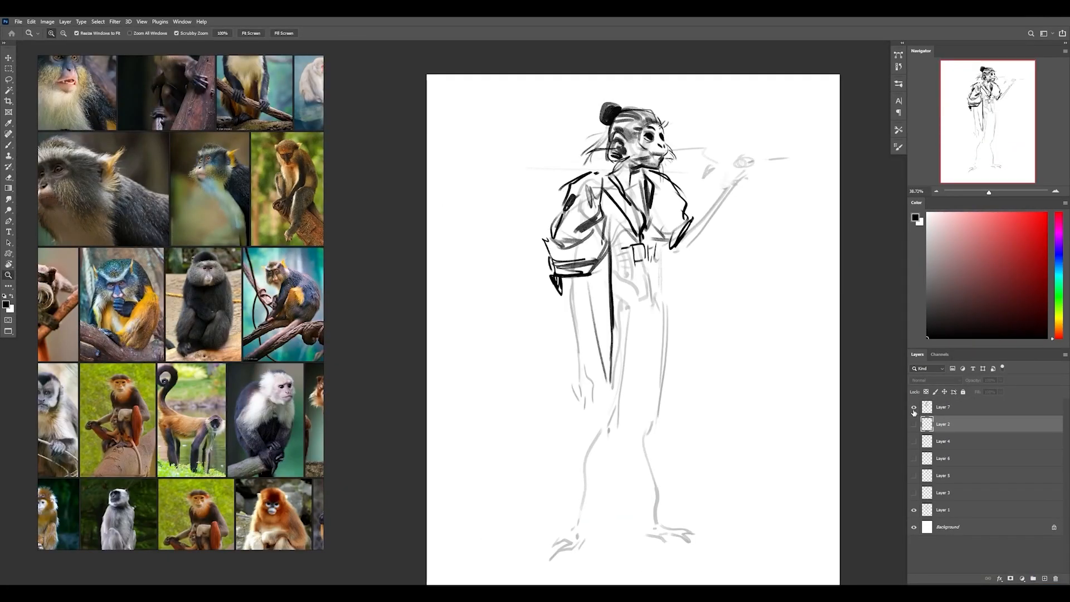
# Step: Toggle visibility of Layers 7, 5 and 3, keeping the wild-haired head on Layer 3
pyautogui.click(913, 406)
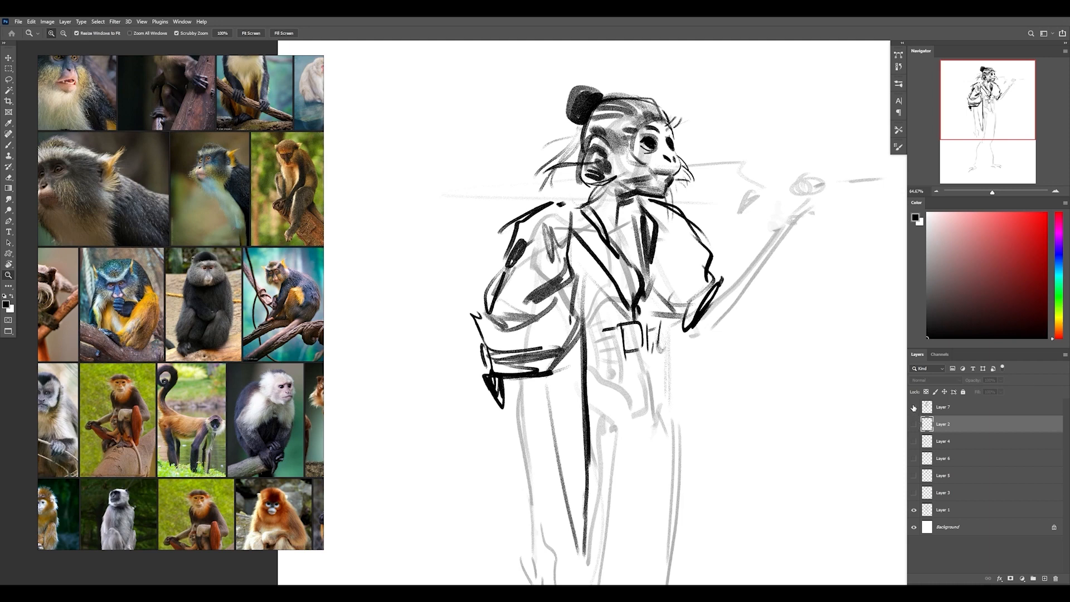
pyautogui.click(912, 406)
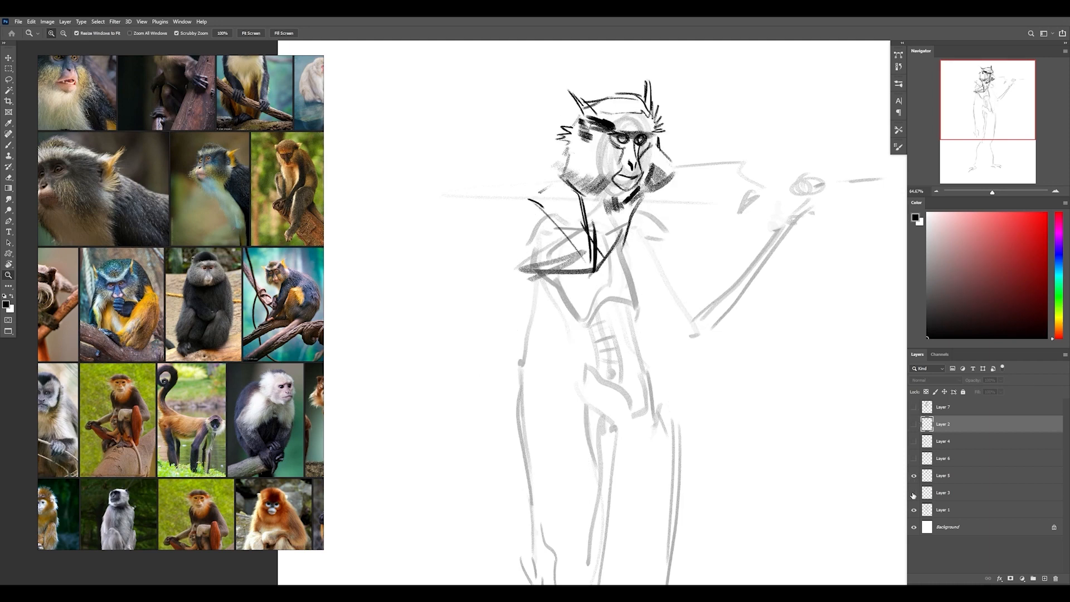
pyautogui.click(969, 491)
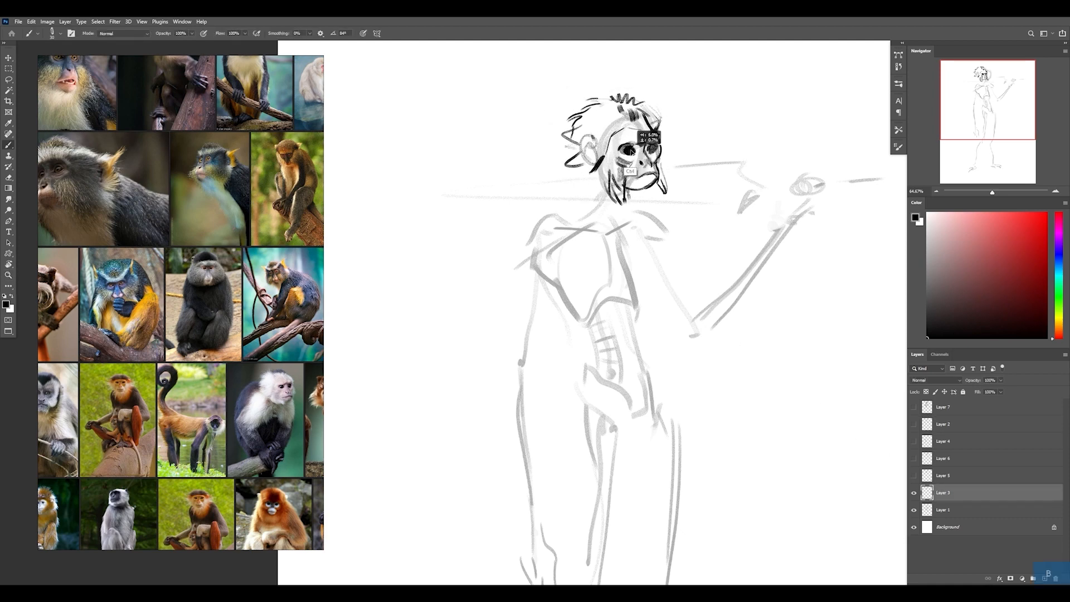
pyautogui.click(912, 492)
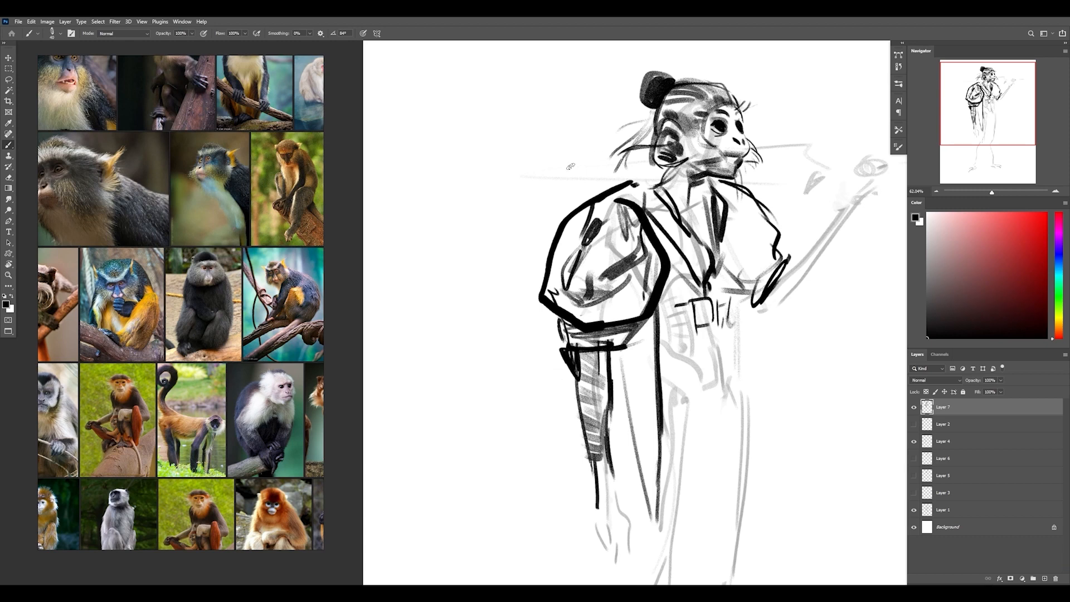
pyautogui.moveTo(503, 367)
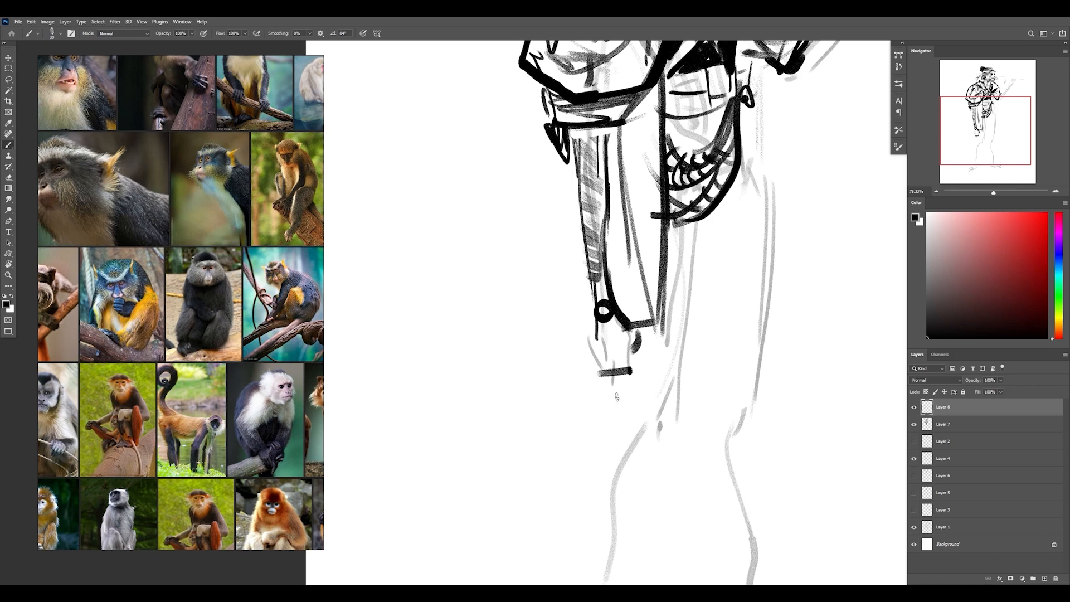
pyautogui.moveTo(607, 396)
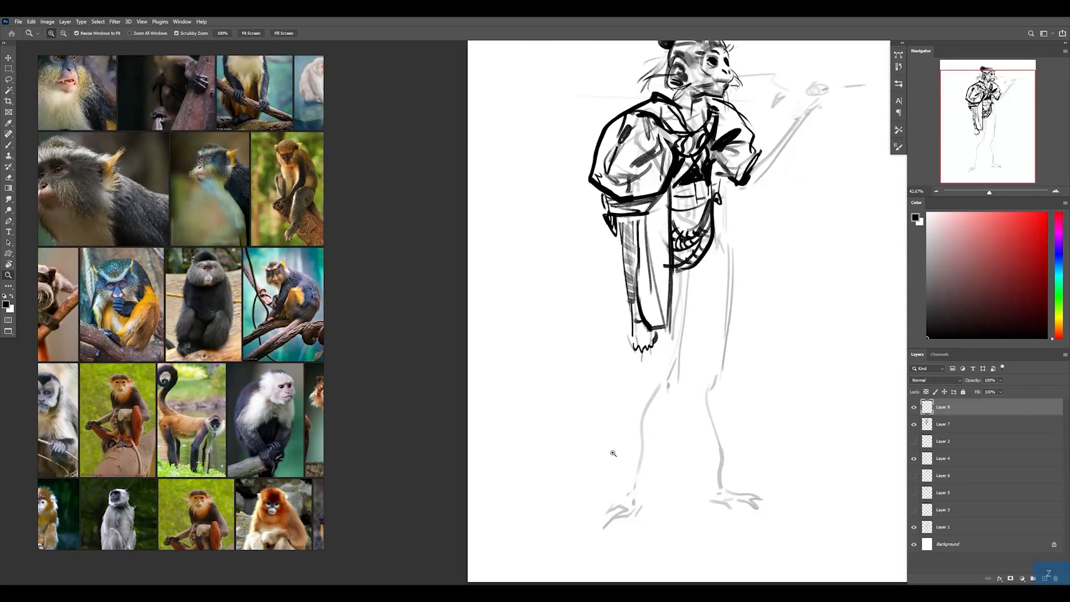
pyautogui.scroll(-3)
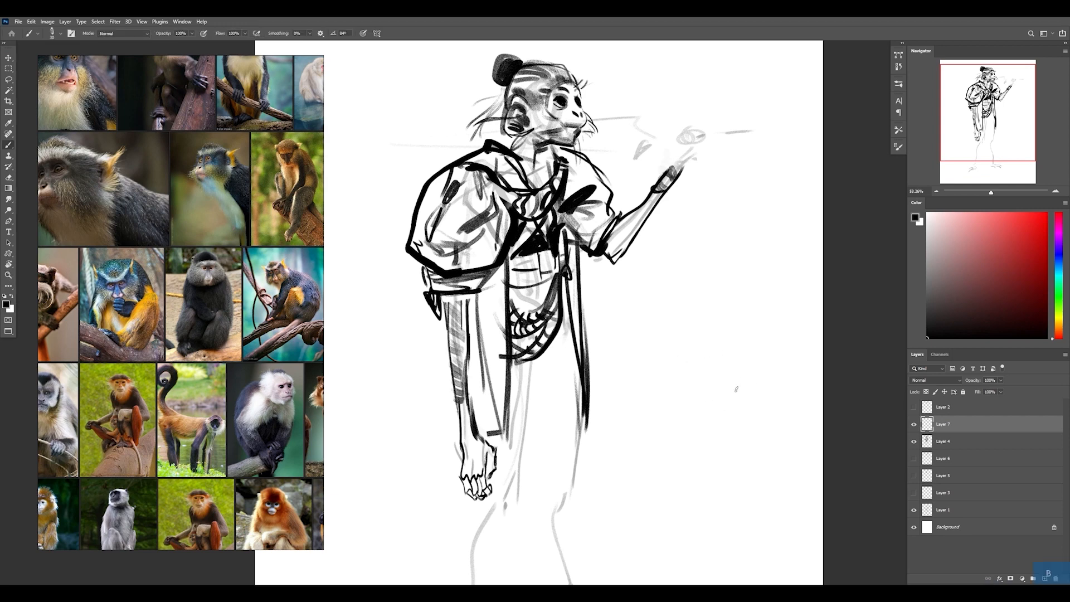
pyautogui.moveTo(728, 428)
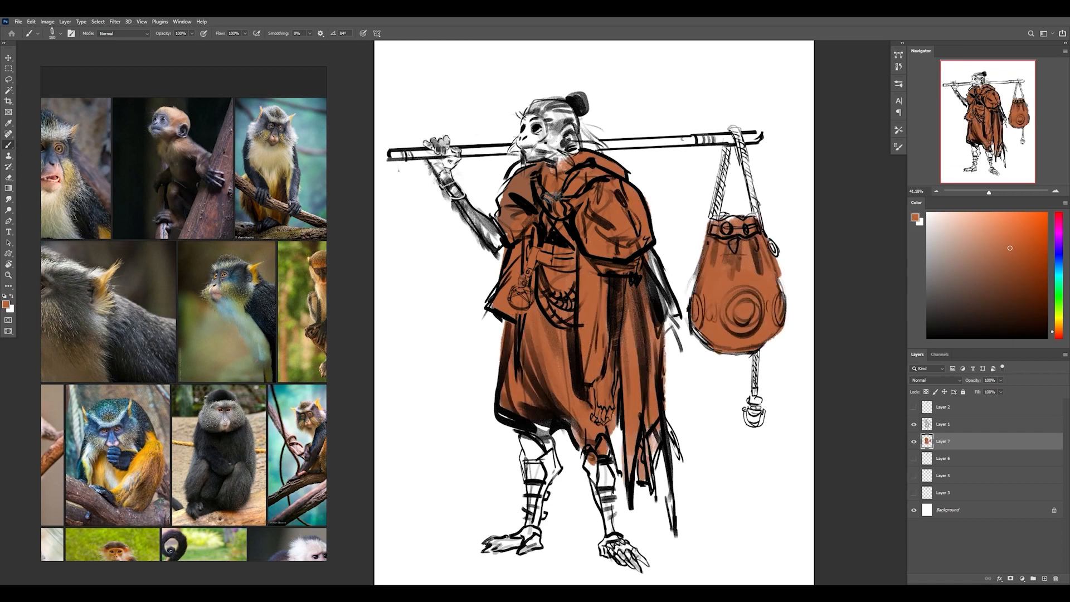
# Step: Paint flat orange-brown fills for the robe and bag on Layer 7
pyautogui.click(538, 207)
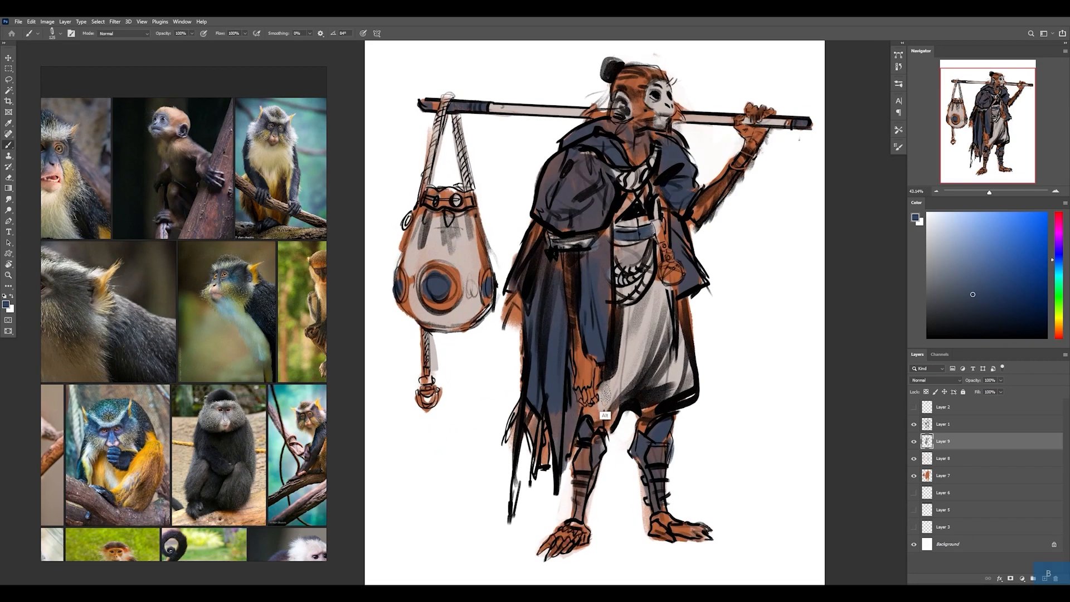
# Step: Flip the canvas horizontally and paint a blue-grey cloak with light grey trousers and bag
pyautogui.click(943, 440)
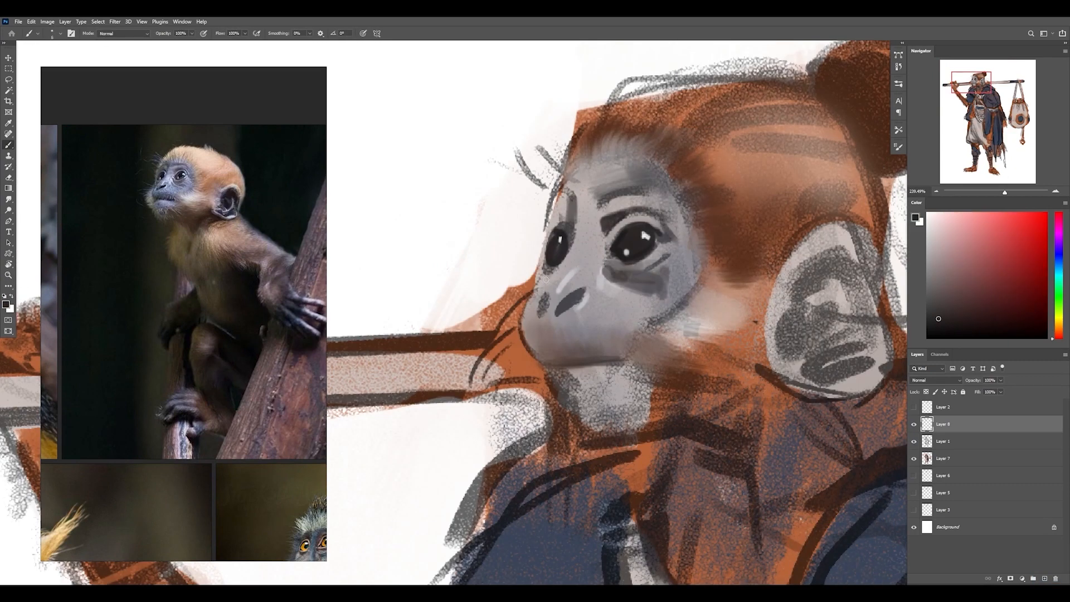
# Step: Paint grey skin, glossy dark eyes and a shaded ear on Layer 8 with a textured brush
pyautogui.click(9, 276)
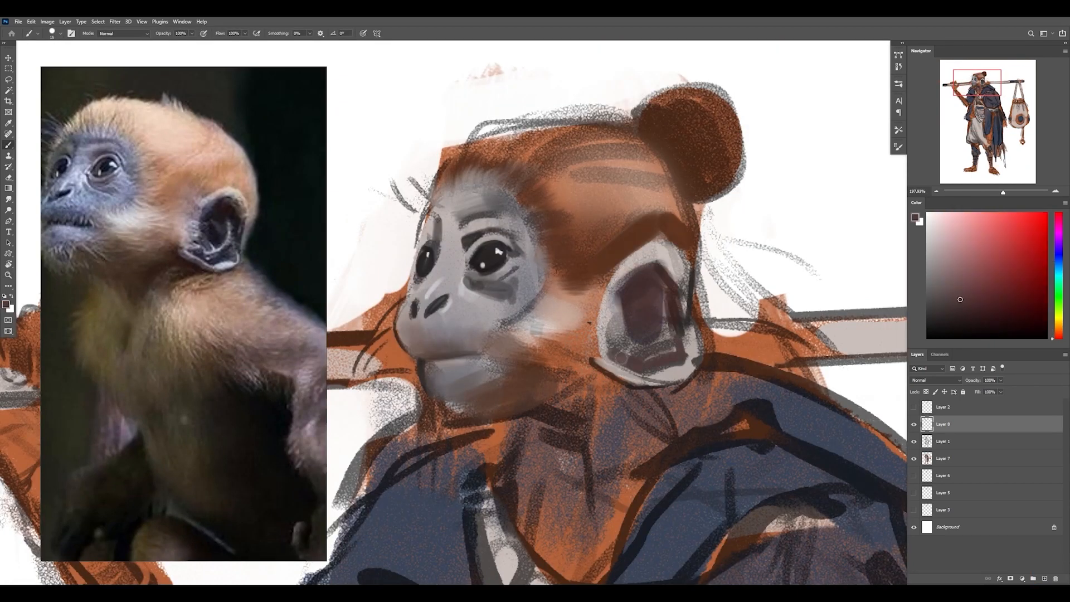
pyautogui.rightClick(477, 205)
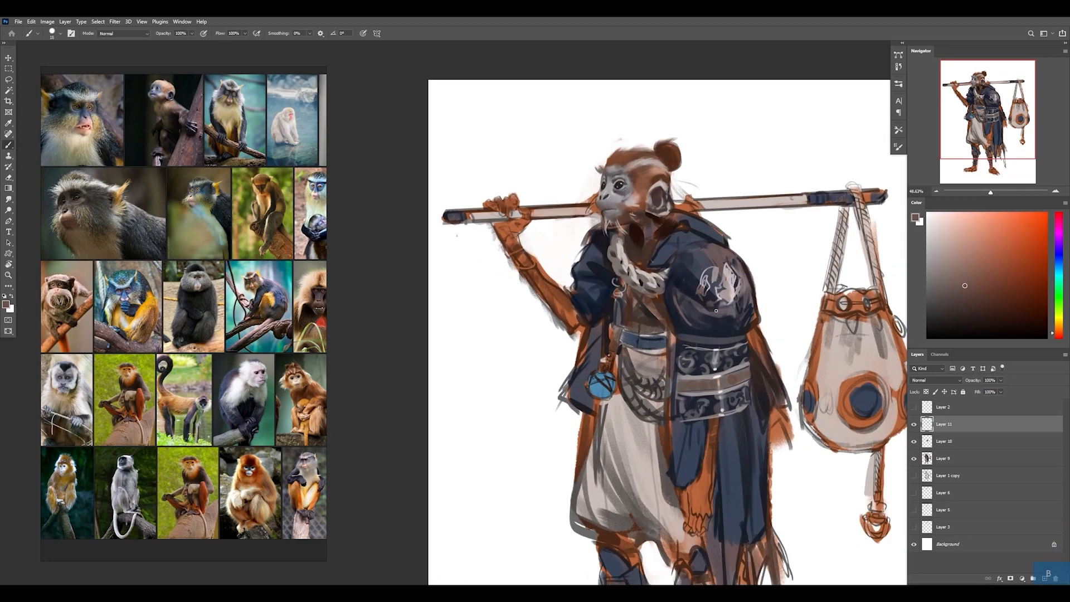
# Step: Pick a dark blue-grey and paint grey, white and dark facial detail on the head
pyautogui.click(1051, 261)
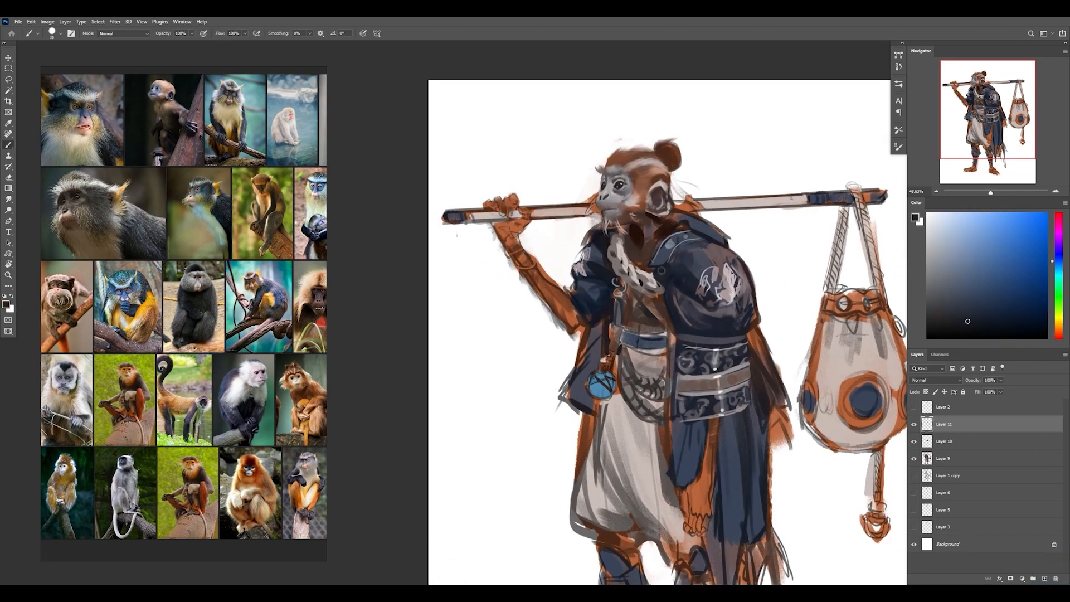
pyautogui.click(1062, 321)
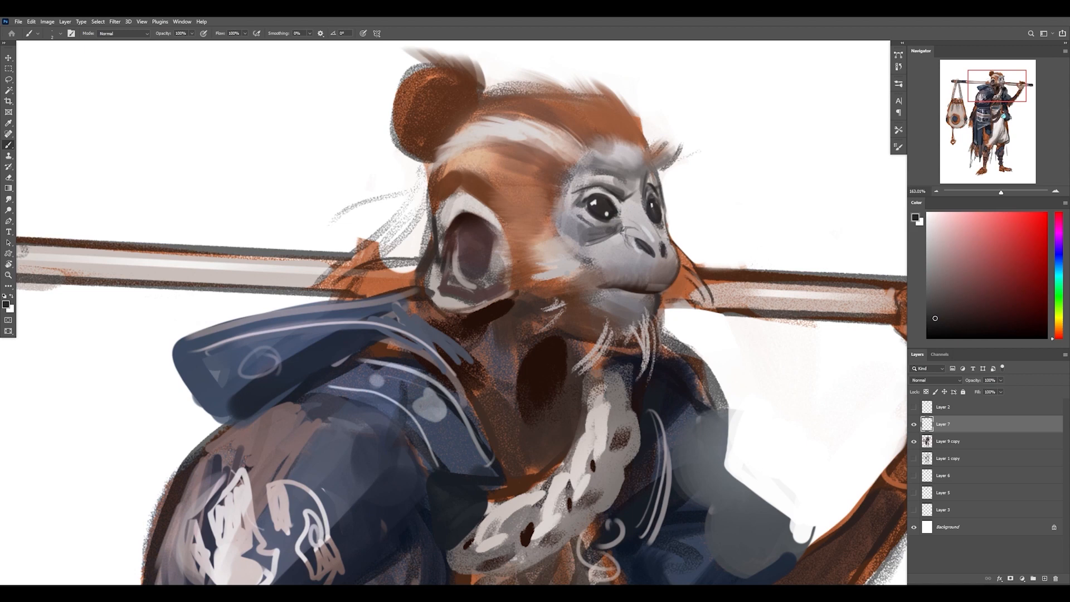
# Step: Create Layer 9 directly above the face painting on Layer 8
pyautogui.click(982, 315)
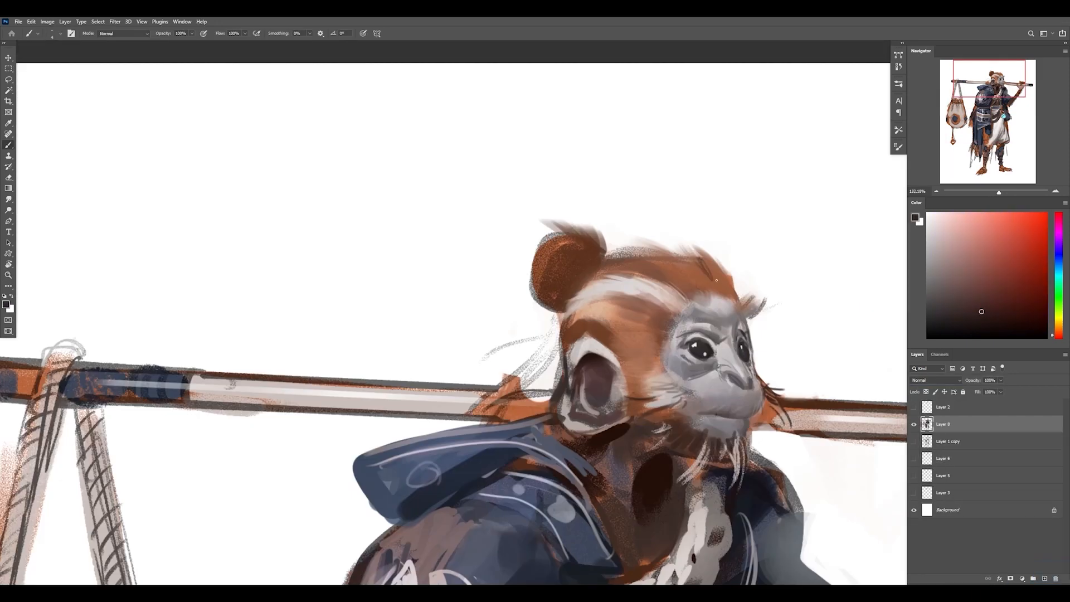
pyautogui.click(1009, 578)
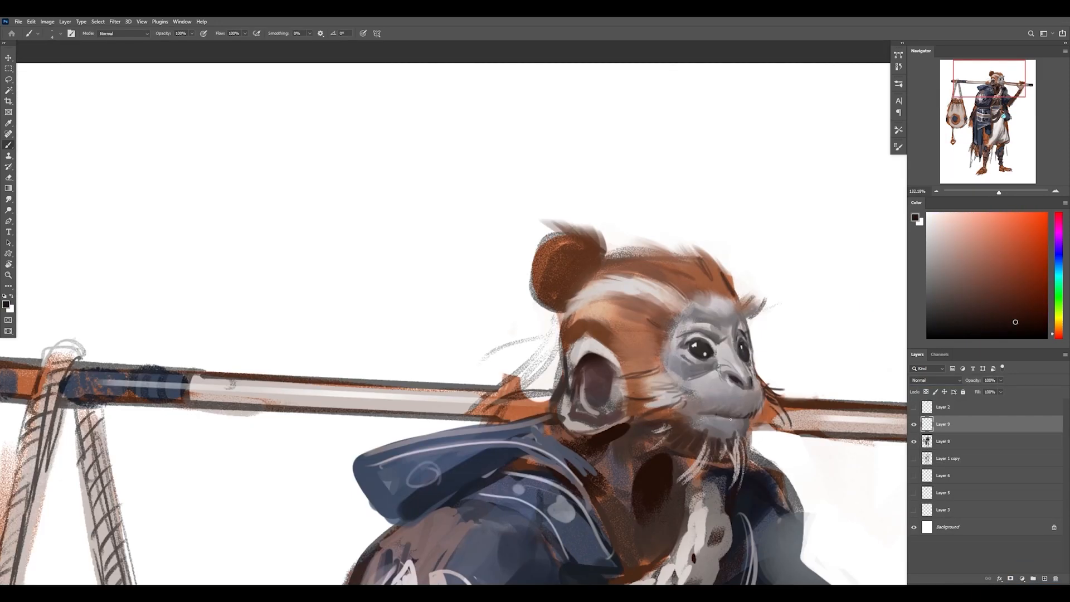